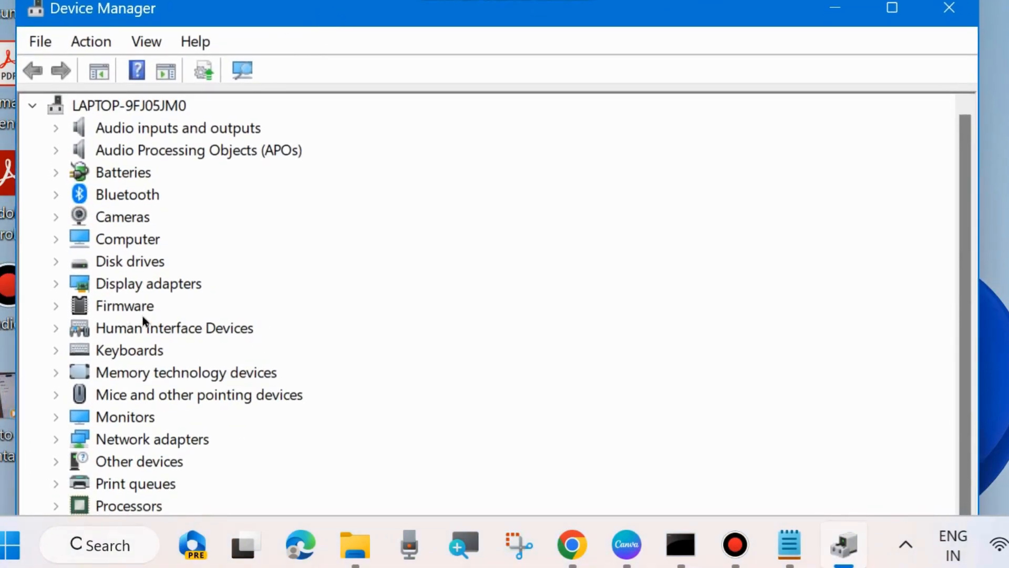
pyautogui.moveTo(107, 339)
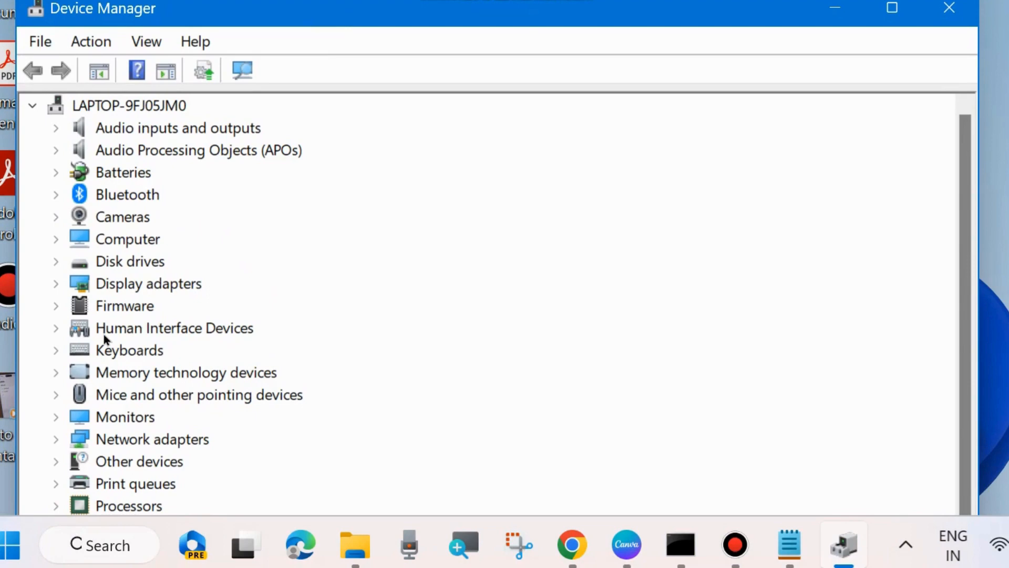
pyautogui.moveTo(128, 442)
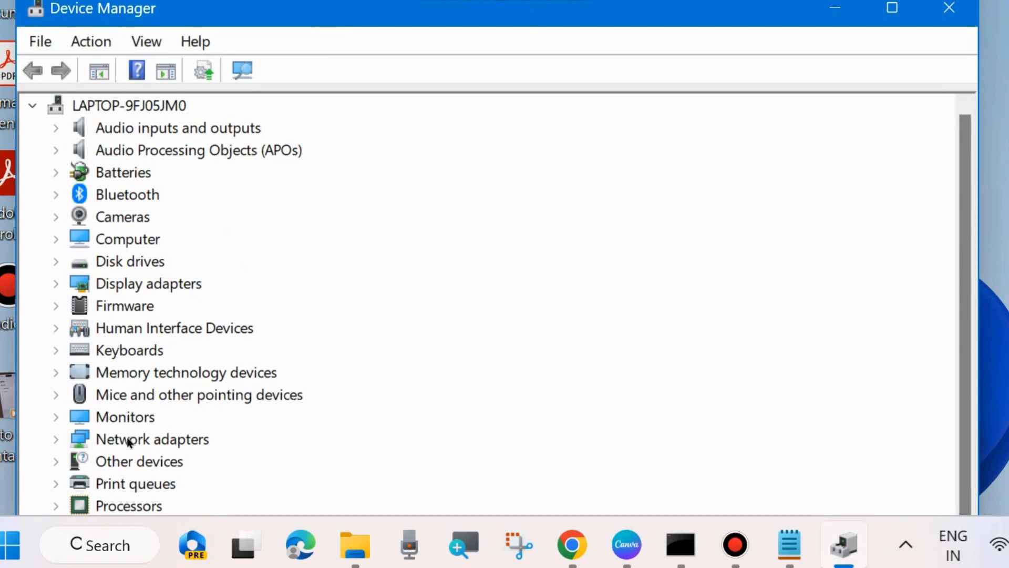
# - Scroll Device Manager down to reach and expand the Network adapters category
pyautogui.scroll(-3)
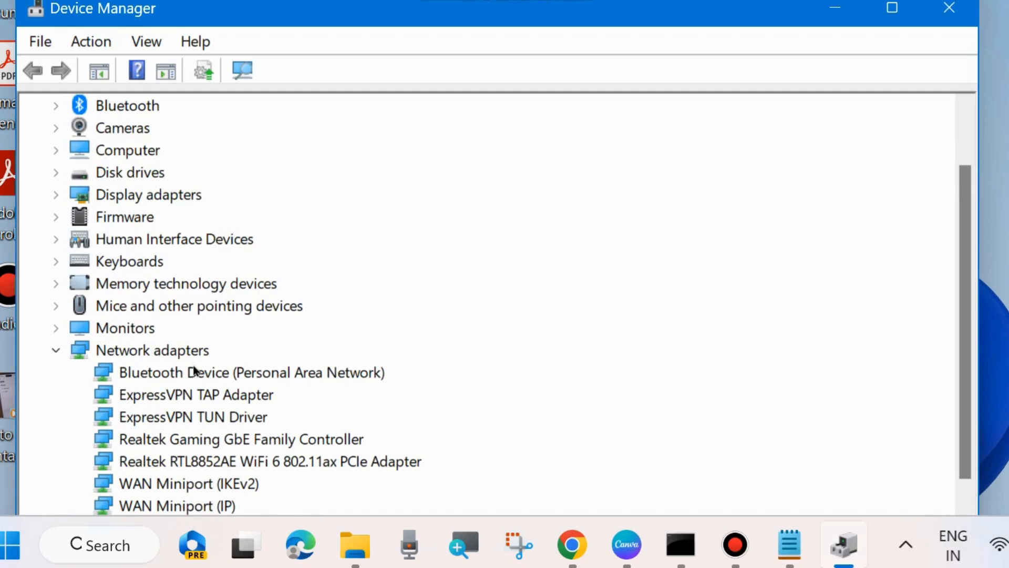
# - Update the Bluetooth Device (Personal Area Network) driver via automatic search, confirming the best driver is installed
pyautogui.rightClick(251, 372)
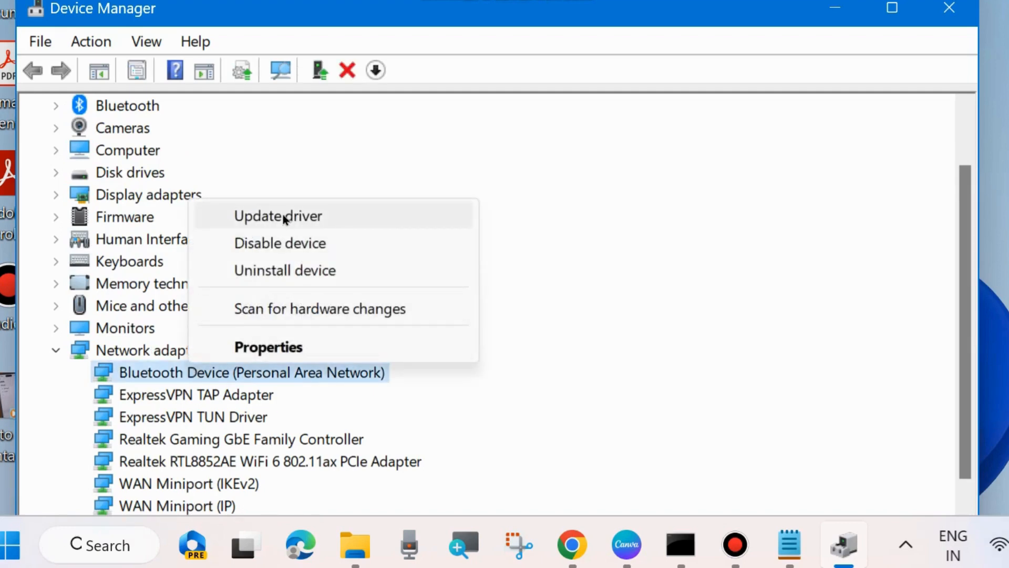
pyautogui.click(278, 215)
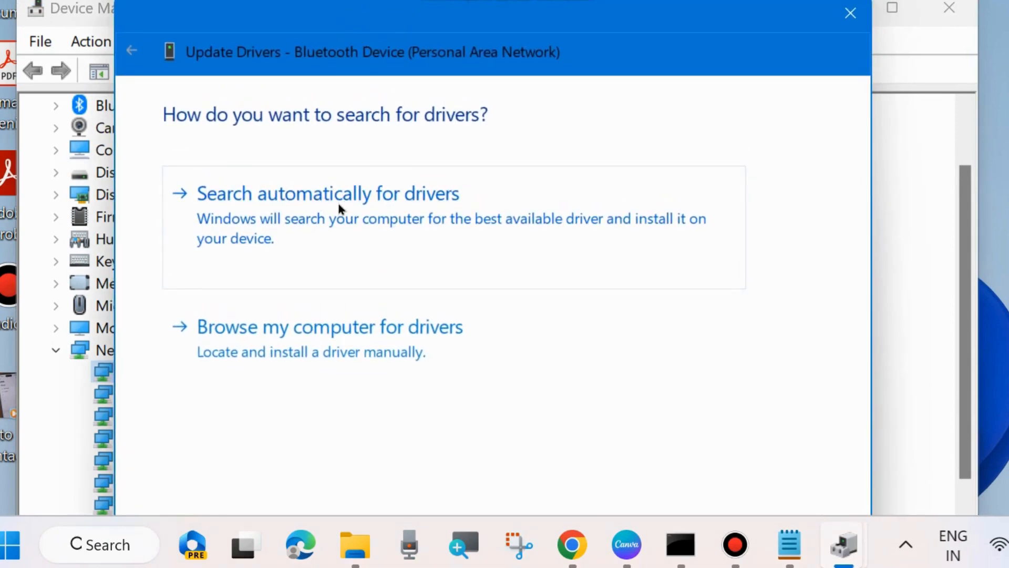
pyautogui.click(327, 194)
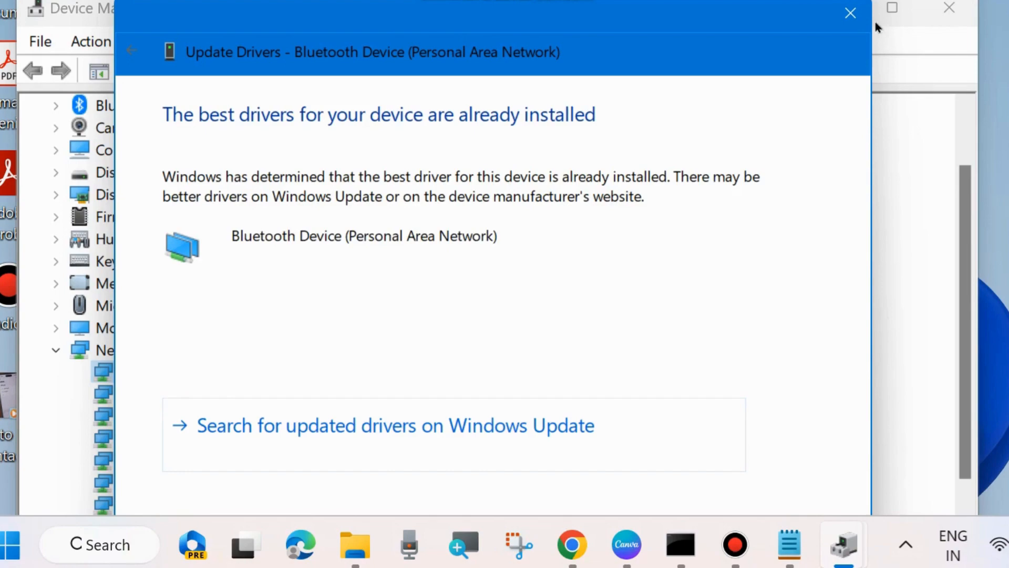
pyautogui.click(849, 12)
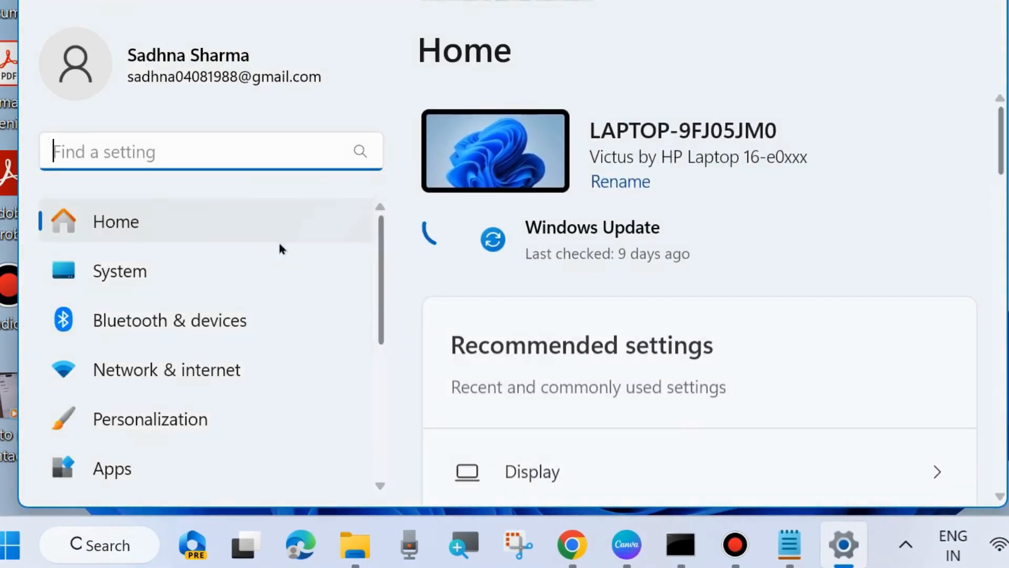
# - Go to the Windows Update page so Windows begins checking for updates
pyautogui.scroll(-3)
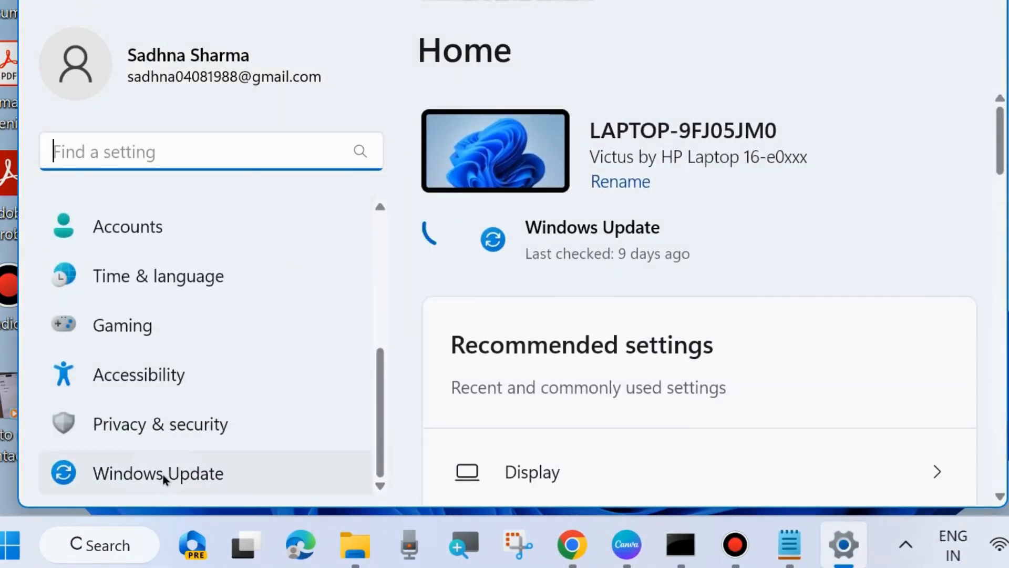
pyautogui.click(158, 473)
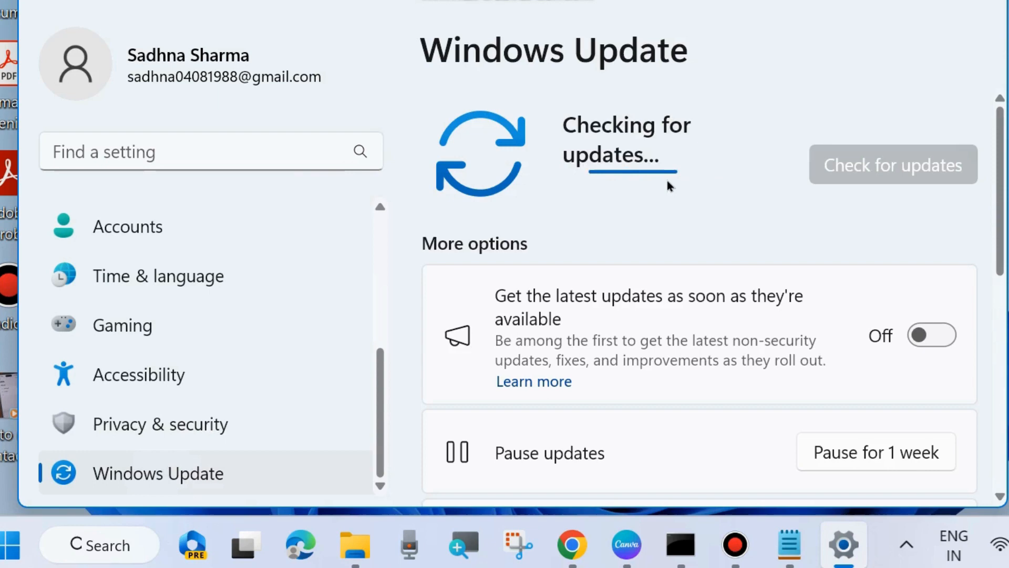
pyautogui.moveTo(692, 201)
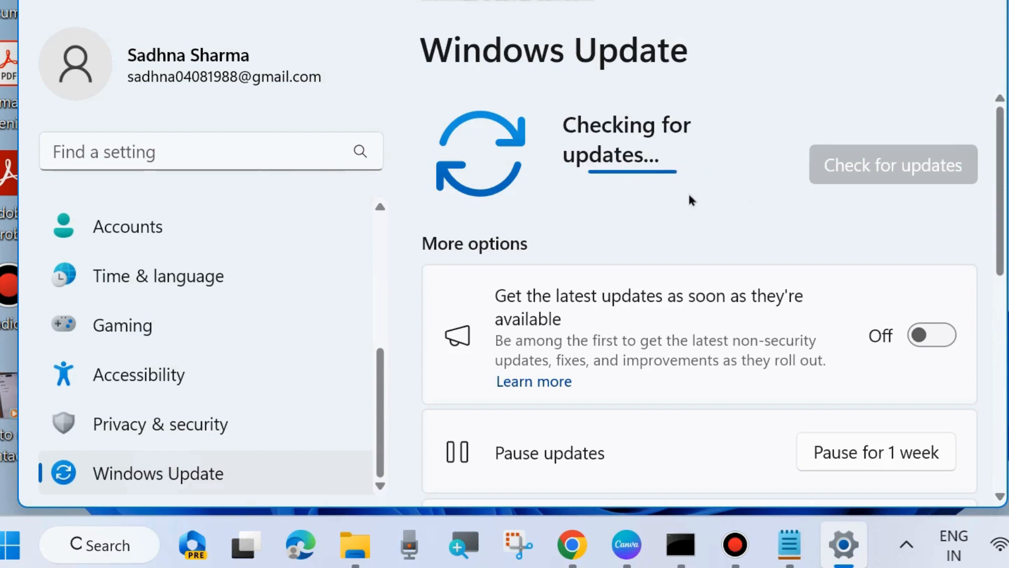
pyautogui.moveTo(676, 188)
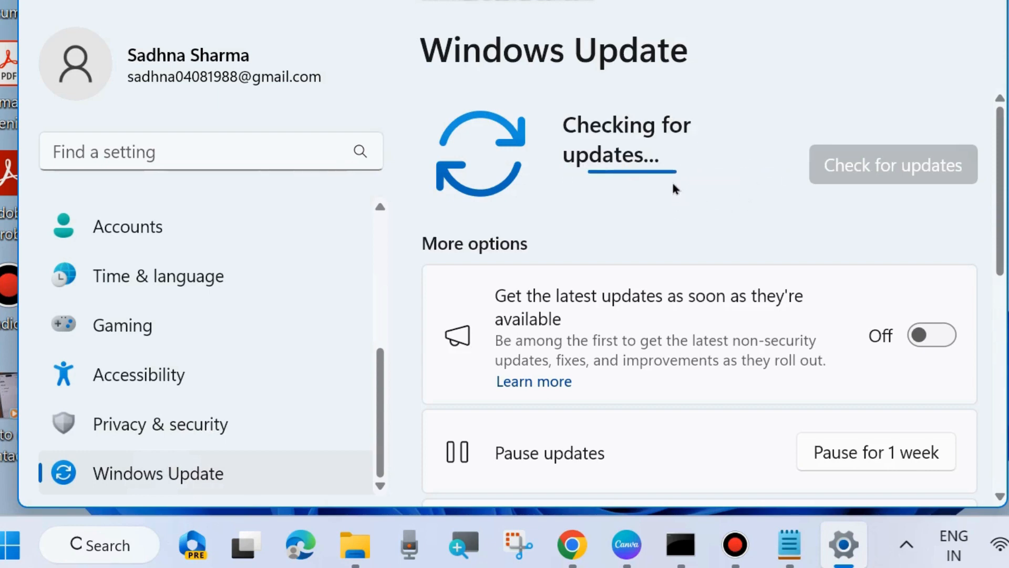
# - Review Optional updates under Advanced options (none available) and close Settings
pyautogui.scroll(-3)
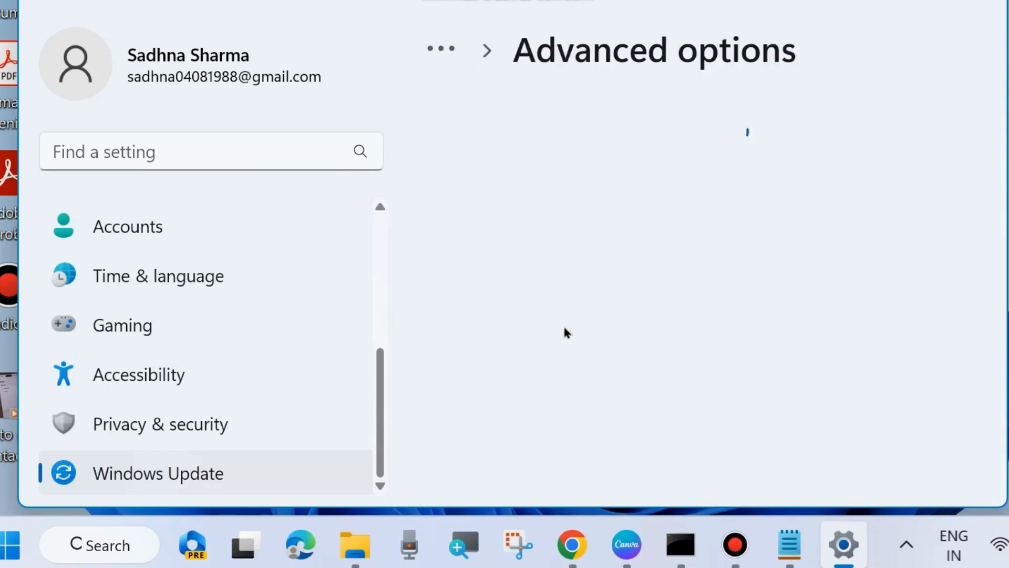
pyautogui.scroll(-3)
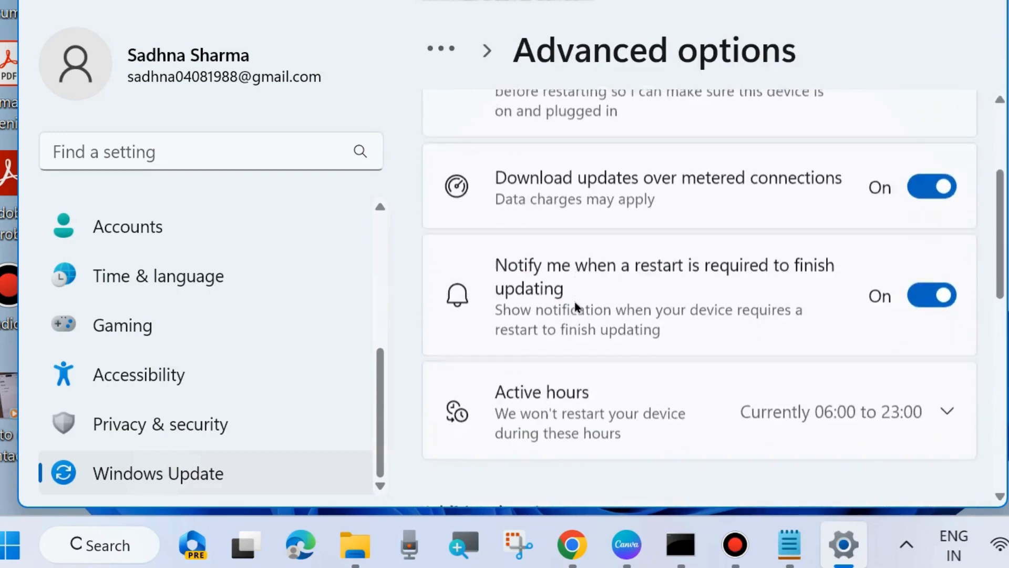
pyautogui.scroll(-3)
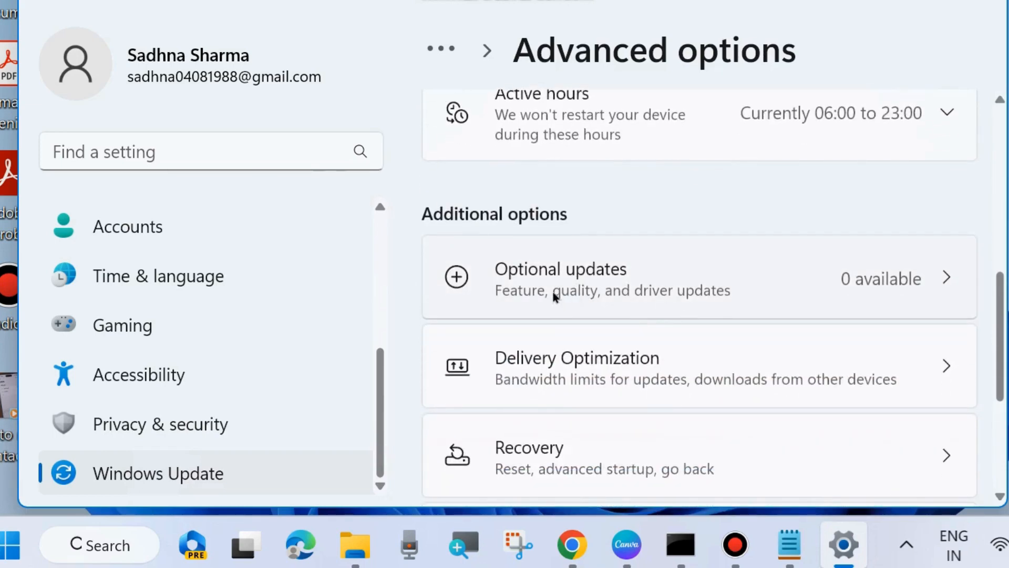
pyautogui.click(585, 286)
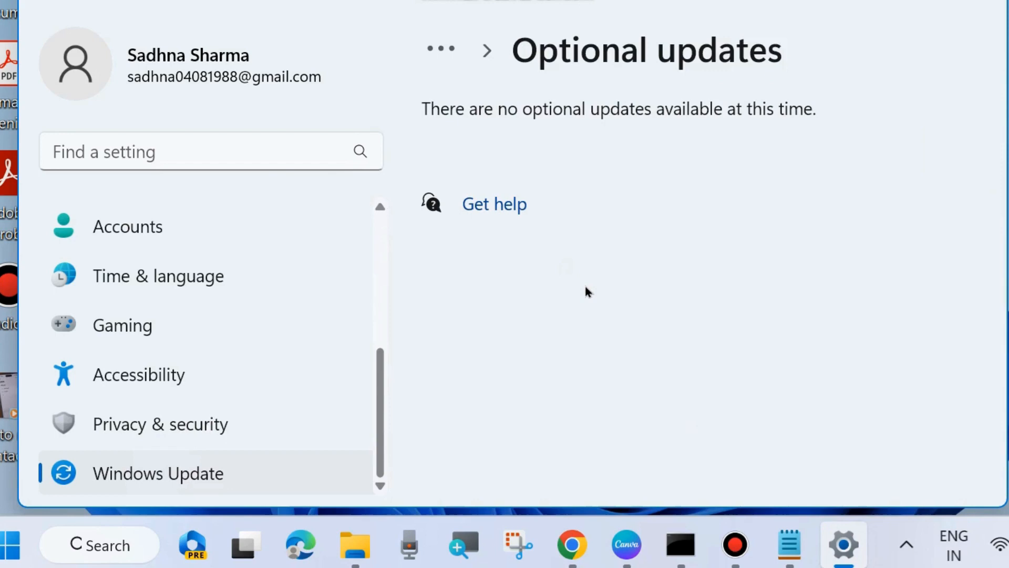
pyautogui.moveTo(678, 167)
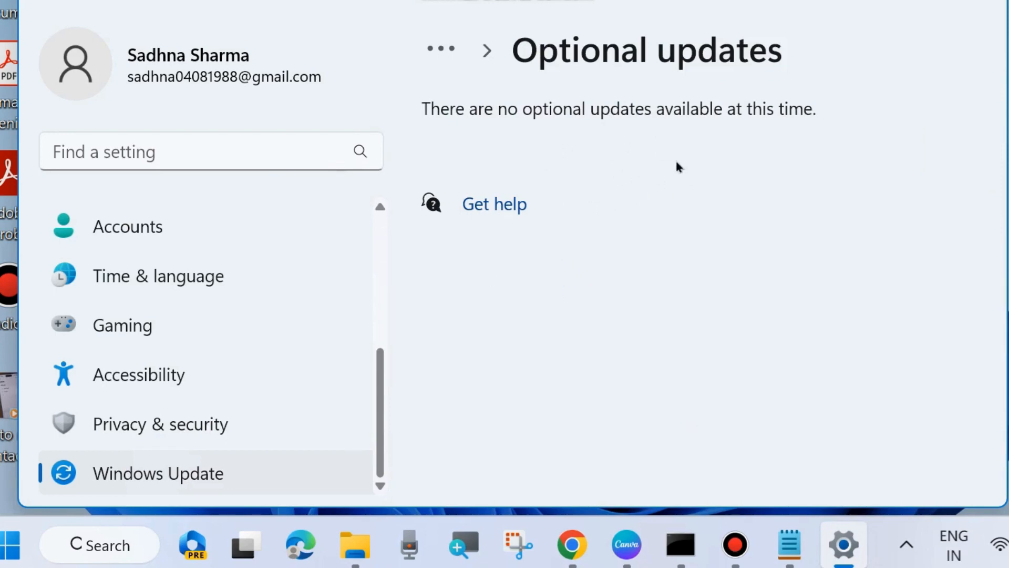
pyautogui.moveTo(684, 174)
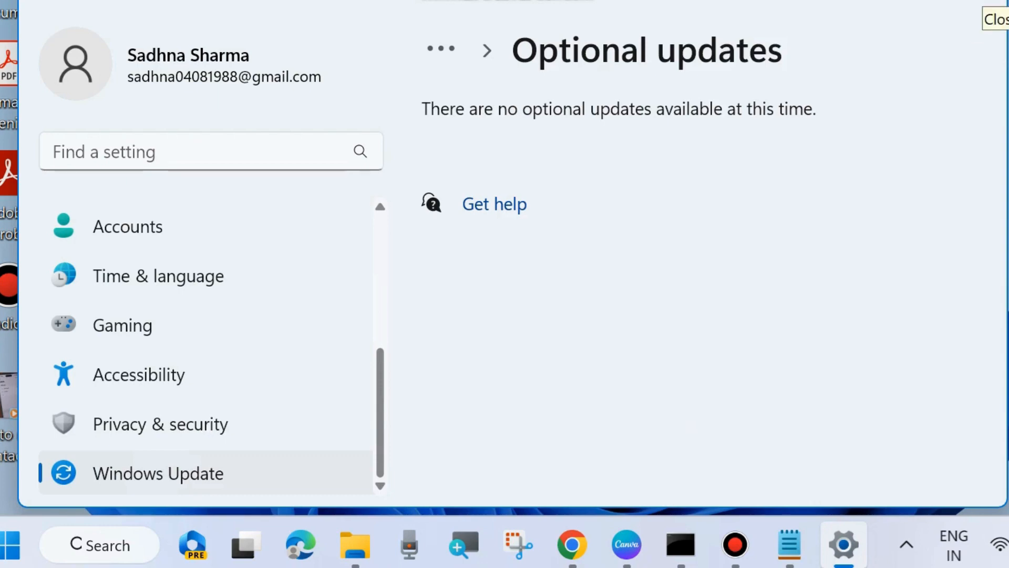
pyautogui.click(997, 18)
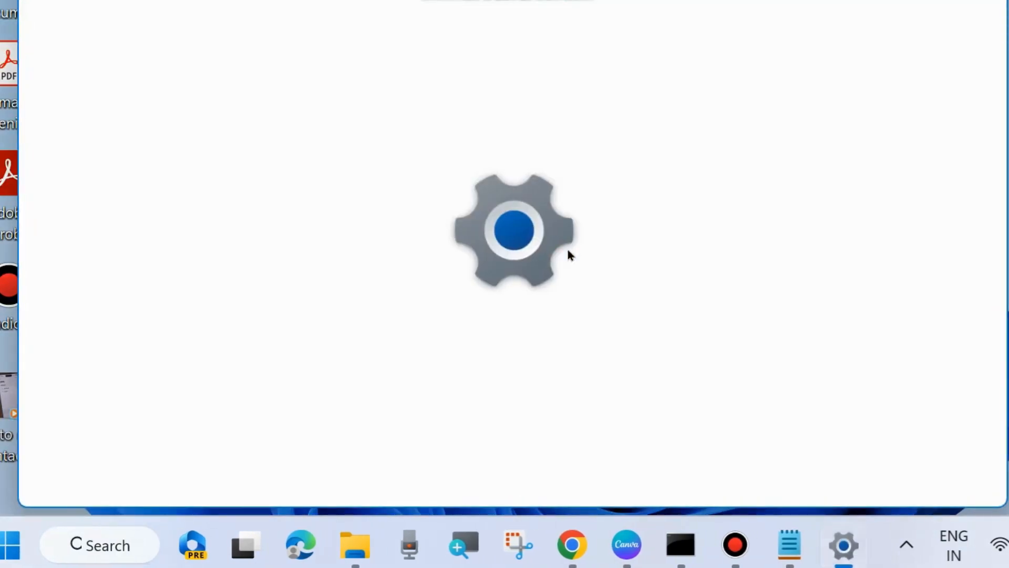
# - Reopen Settings and launch Windows Security from the Privacy & security page
pyautogui.click(842, 546)
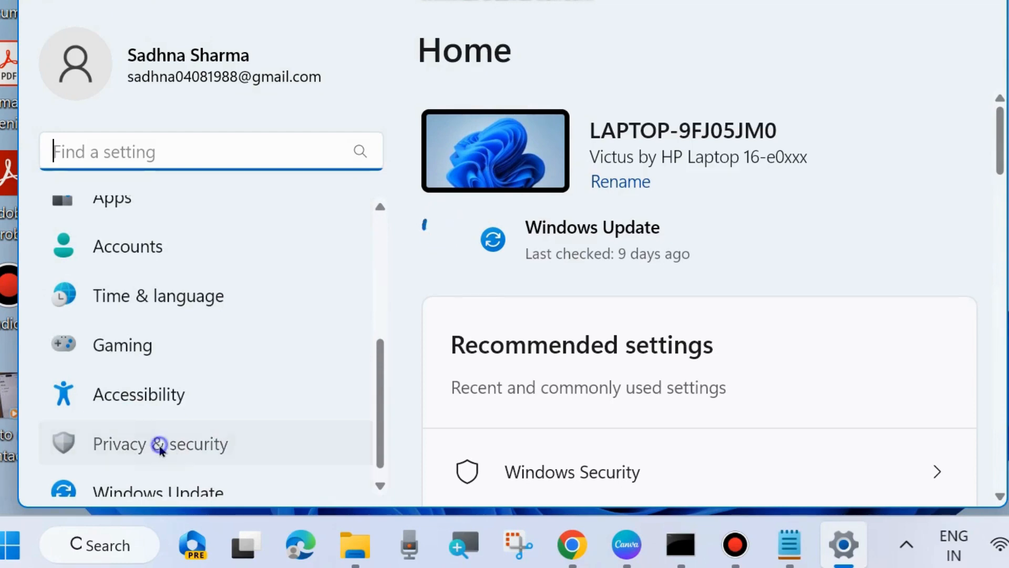
pyautogui.click(160, 444)
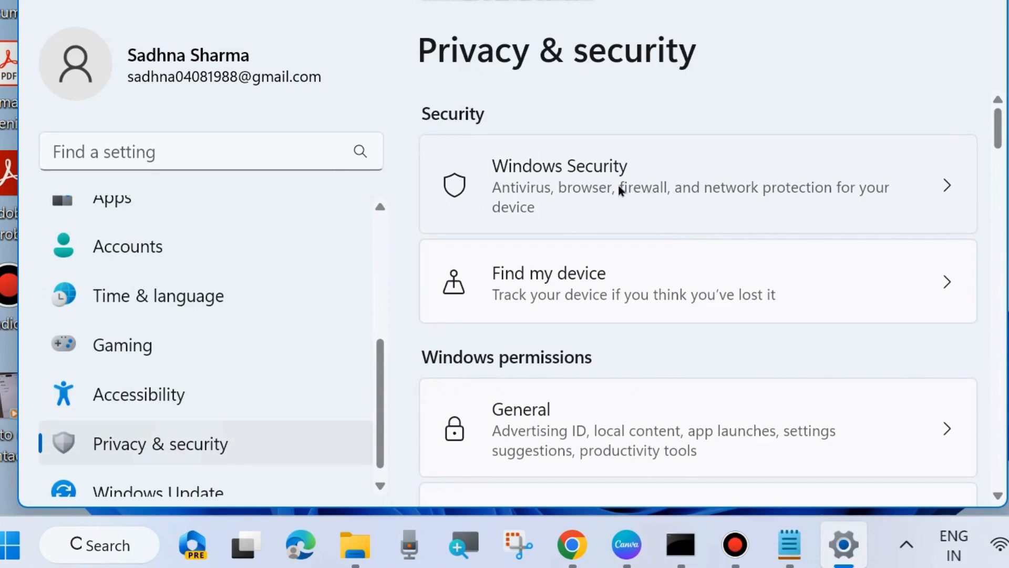
pyautogui.click(558, 183)
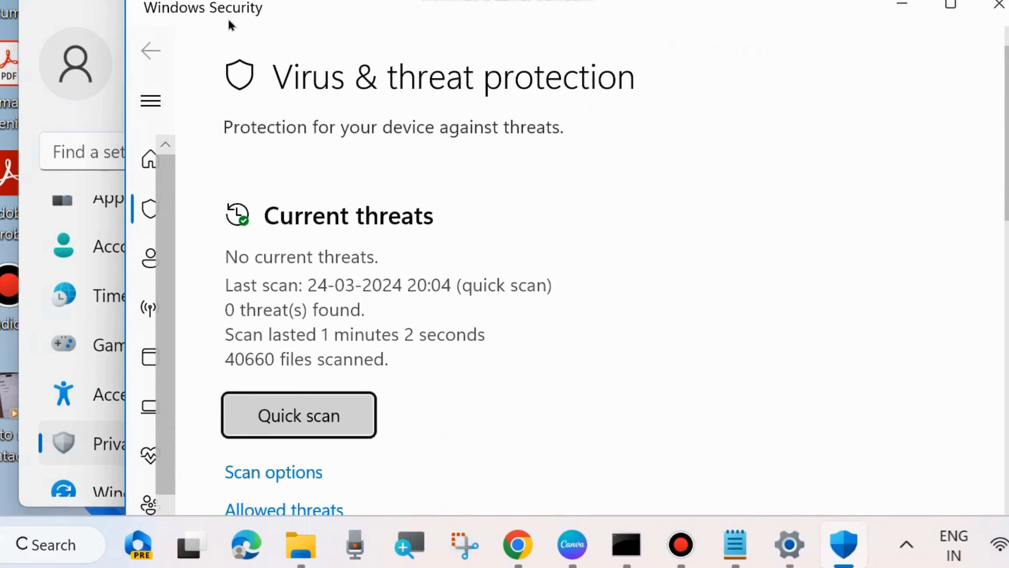
# - Show Scan options listing Quick, Full, Customised and Defender offline scans, scrolled to Scan now
pyautogui.scroll(-3)
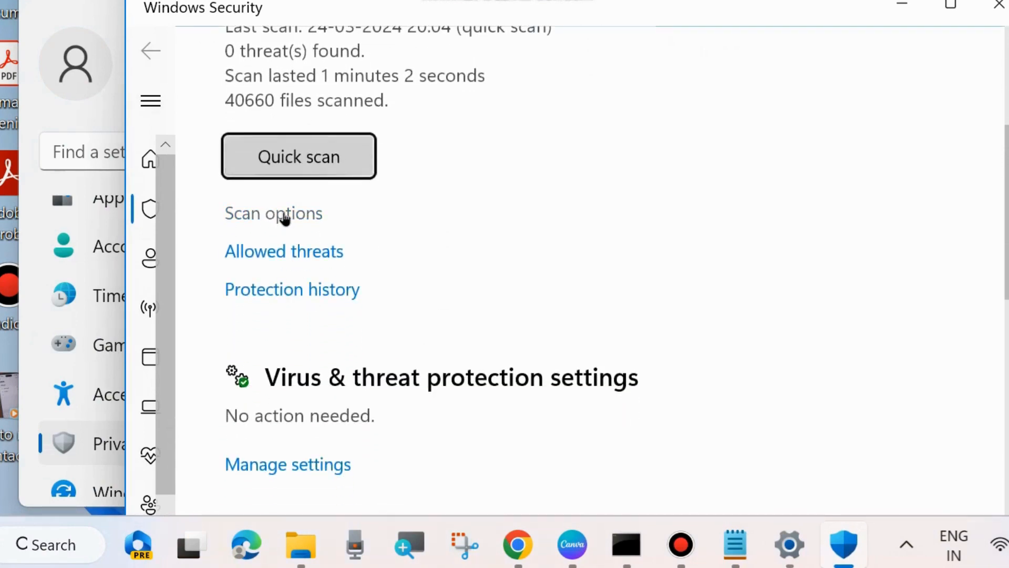
pyautogui.click(273, 213)
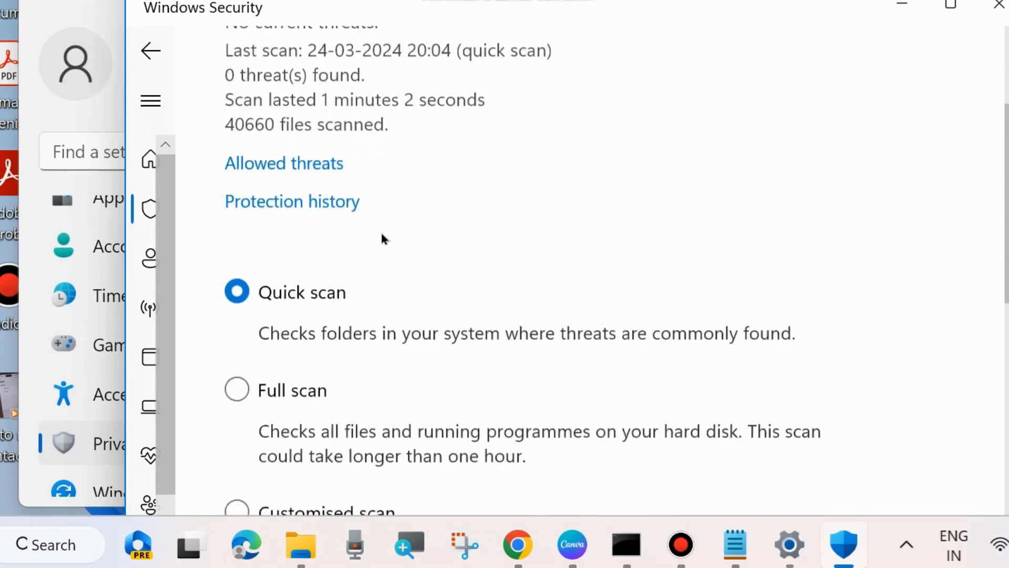
pyautogui.scroll(-3)
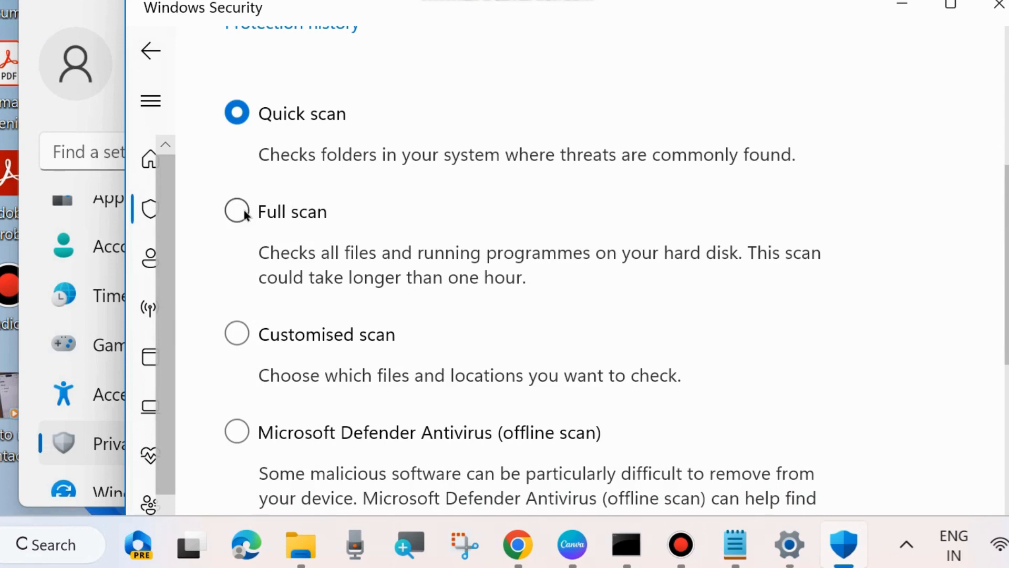
pyautogui.scroll(-3)
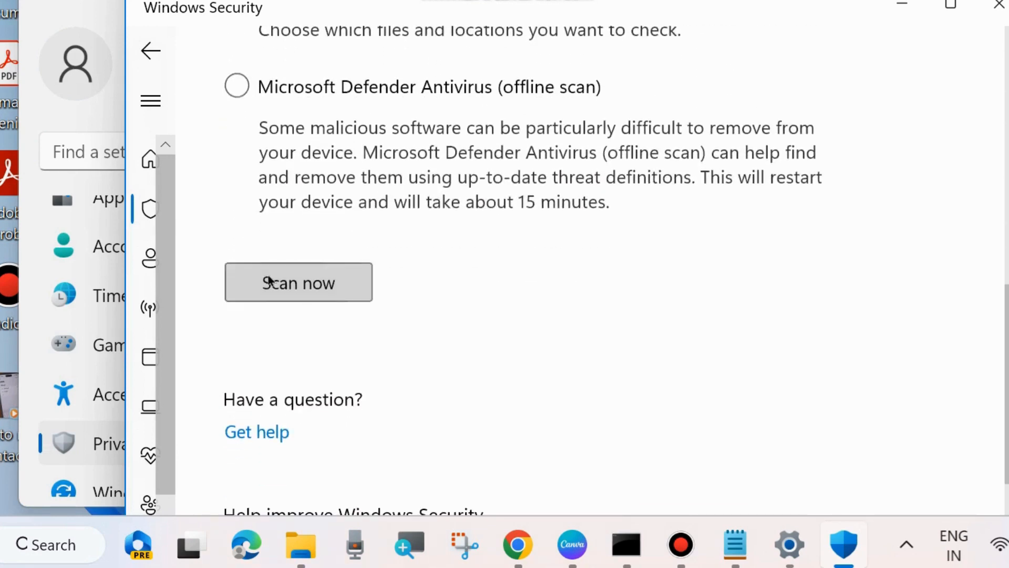